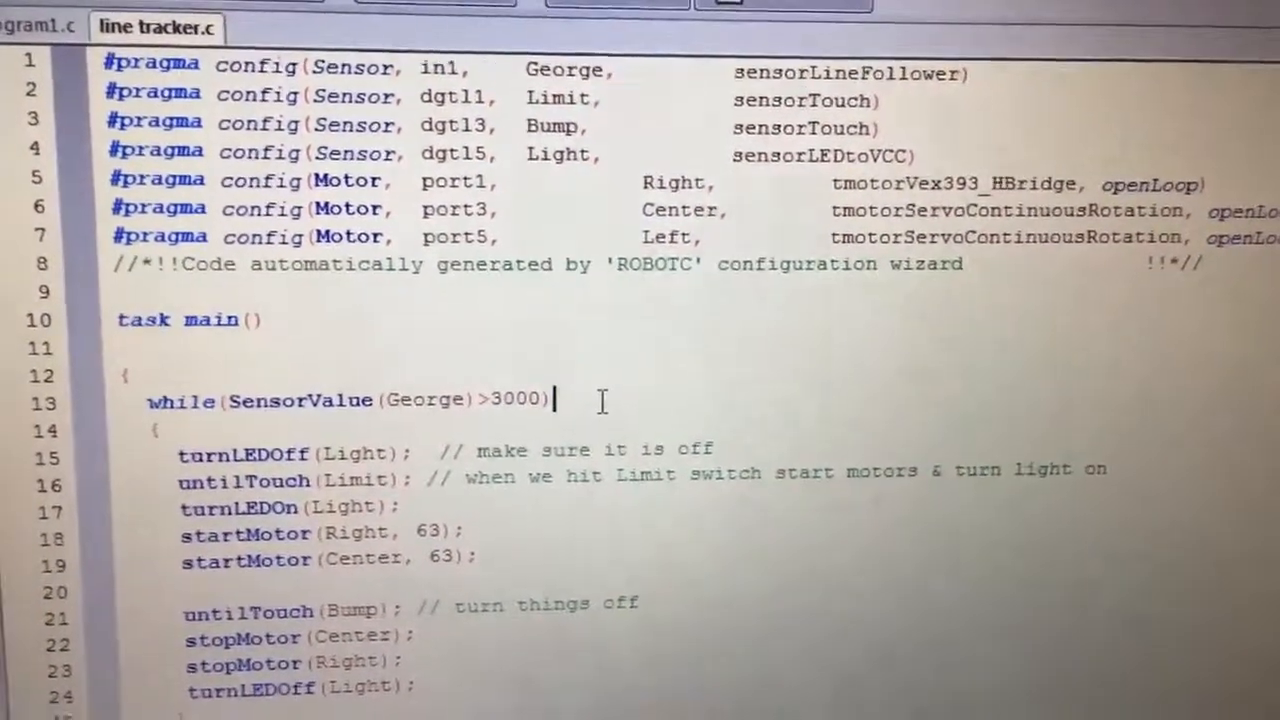
{"action": "scroll", "scroll_direction": "down", "scroll_amount": 3}
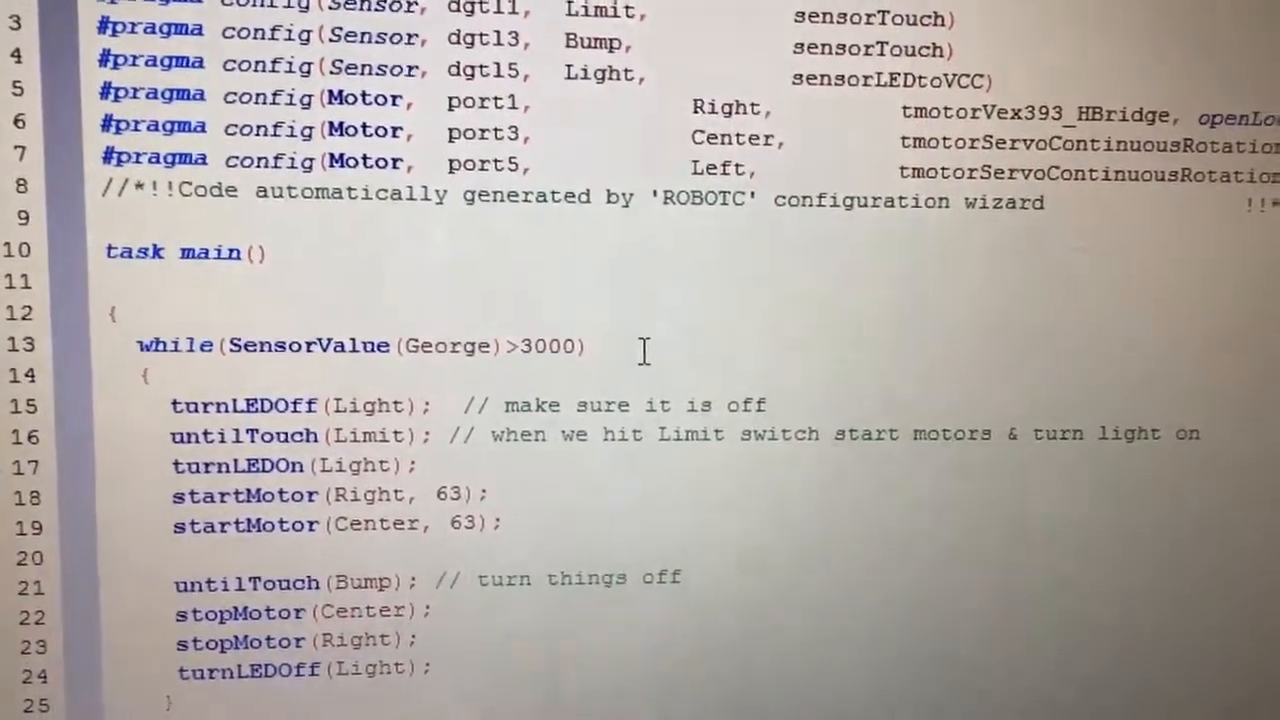
{"action": "scroll", "scroll_direction": "down", "scroll_amount": 3}
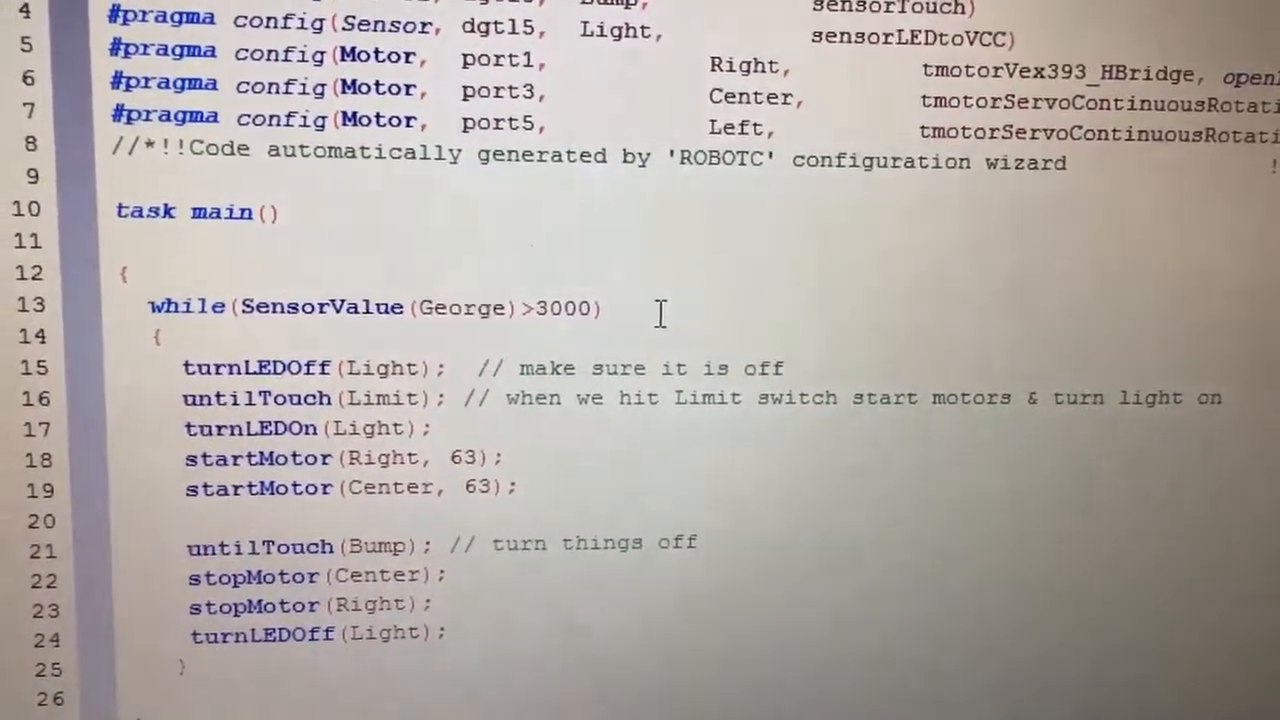